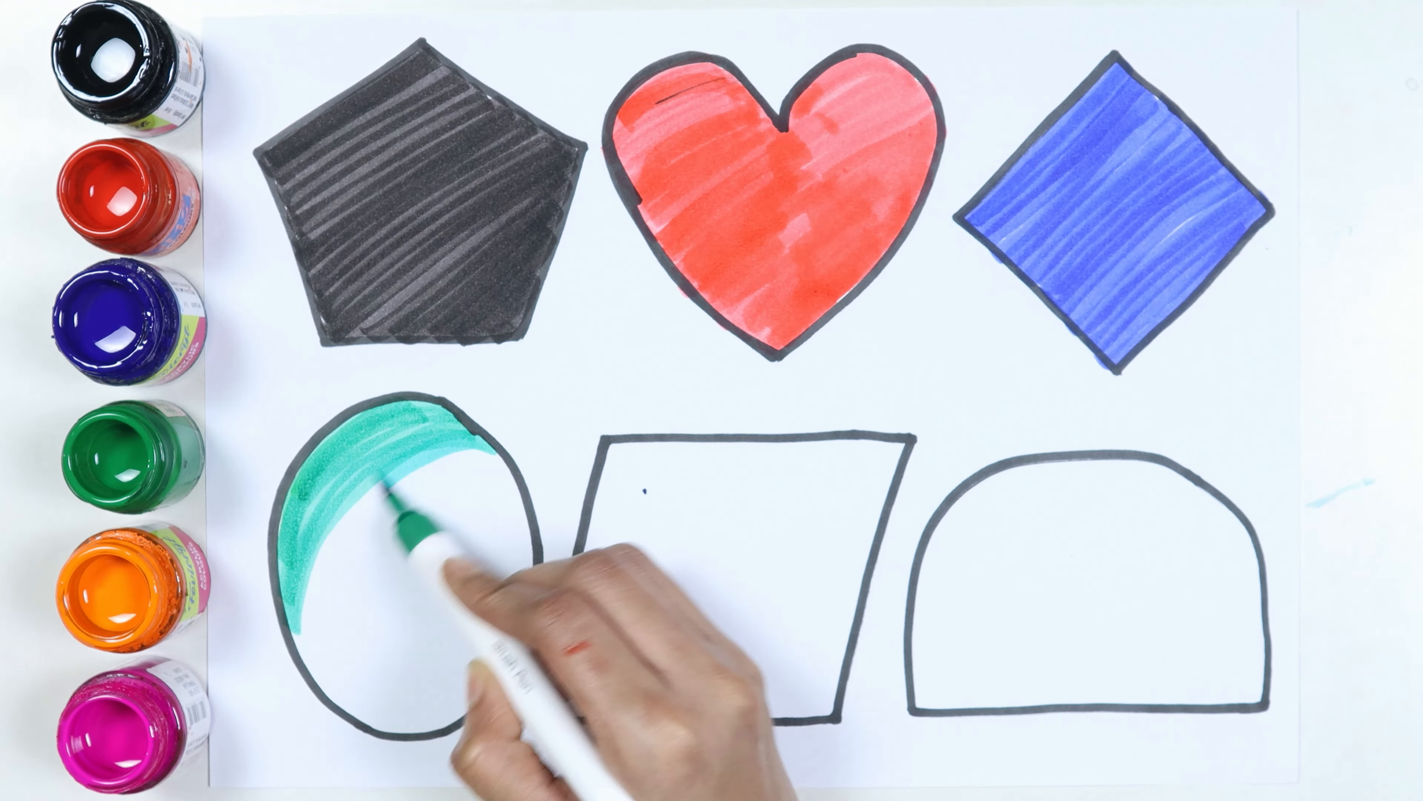
# - Shade most of the lower-left oval with the green marker, working from its left edge
pyautogui.moveTo(417, 509); pyautogui.dragTo(409, 590)
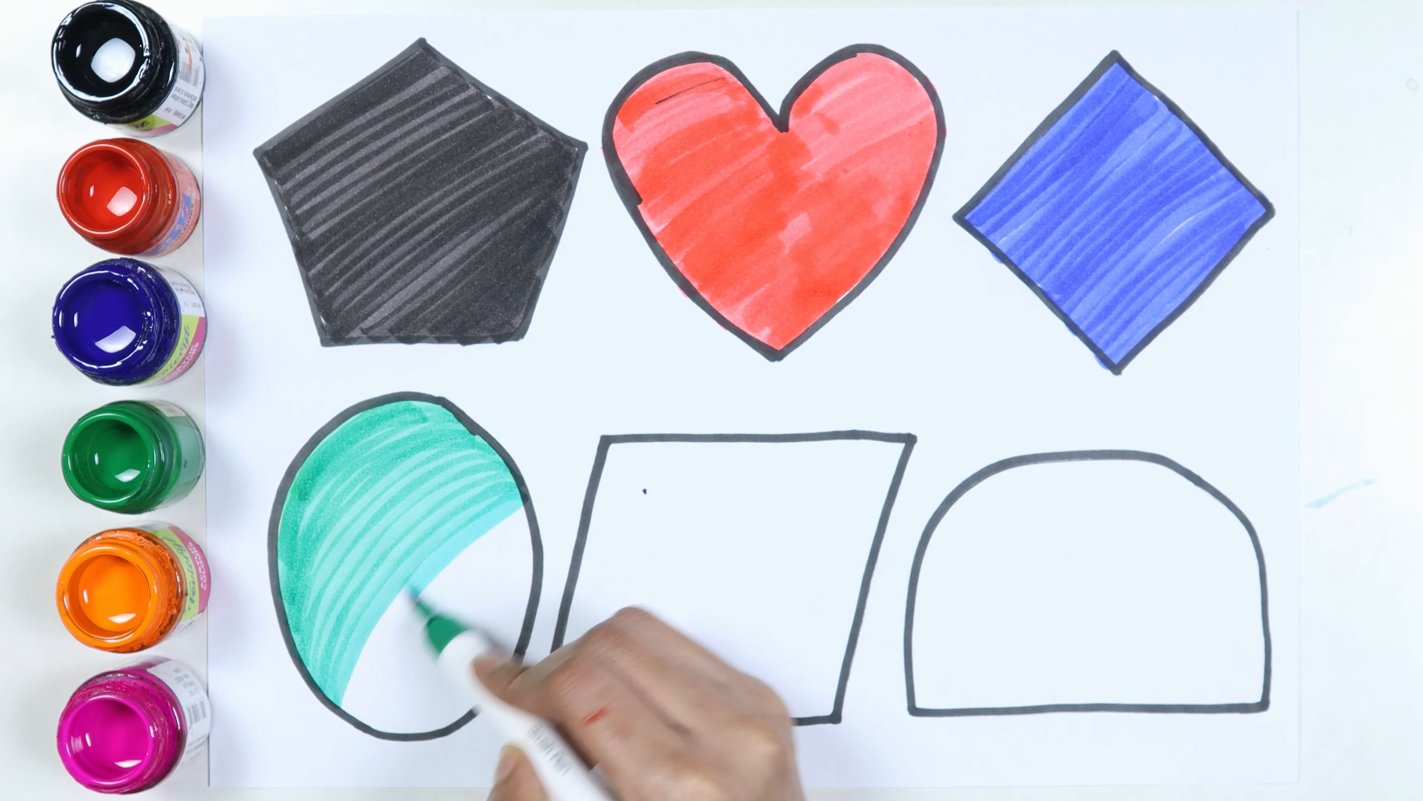